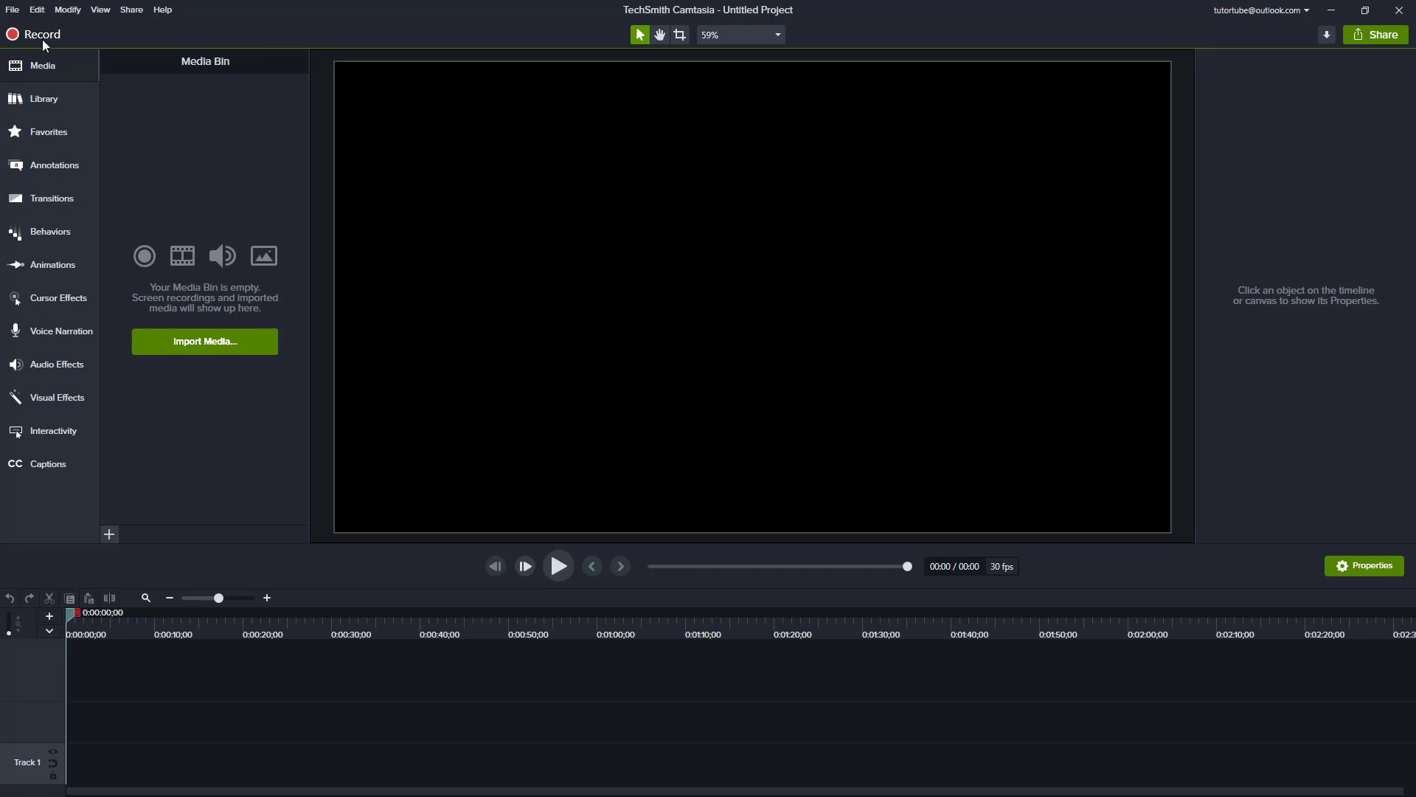
Launch Camtasia Recorder from the Record button to set up a desktop capture area
{"action": "left_click", "coordinate": [40, 35]}
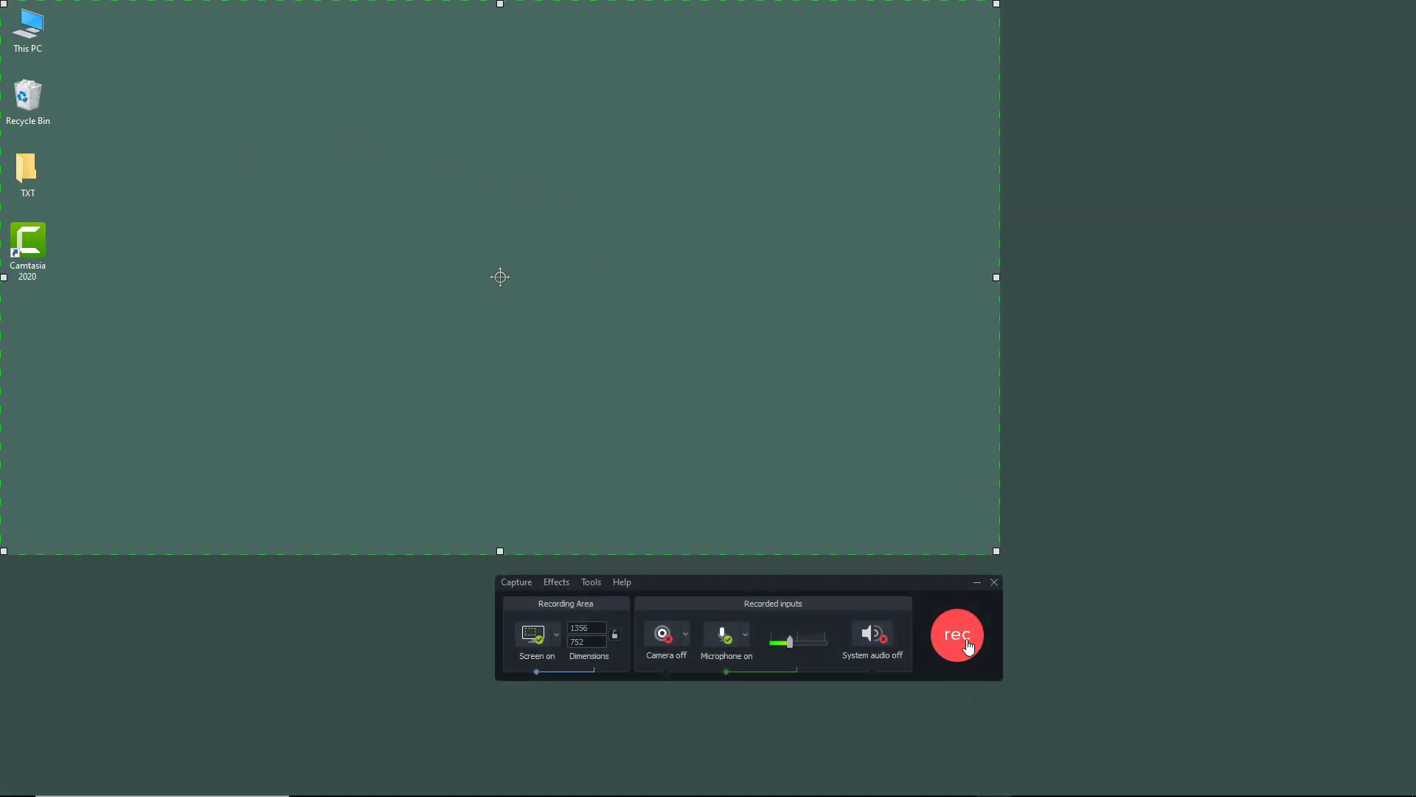
{"action": "mouse_move", "coordinate": [1050, 667]}
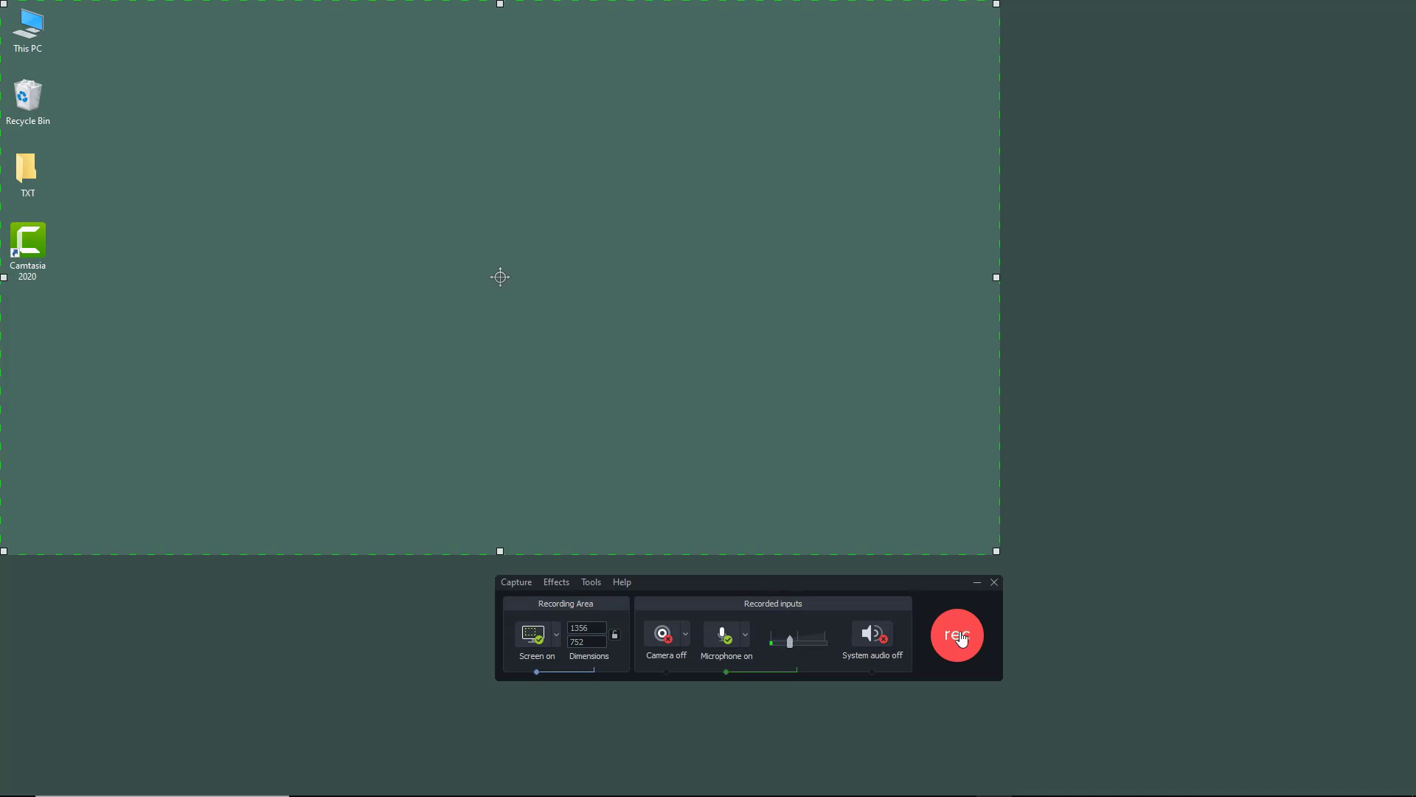
Start recording, then select the This PC, TXT and Camtasia 2020 desktop icons
{"action": "left_click", "coordinate": [957, 634]}
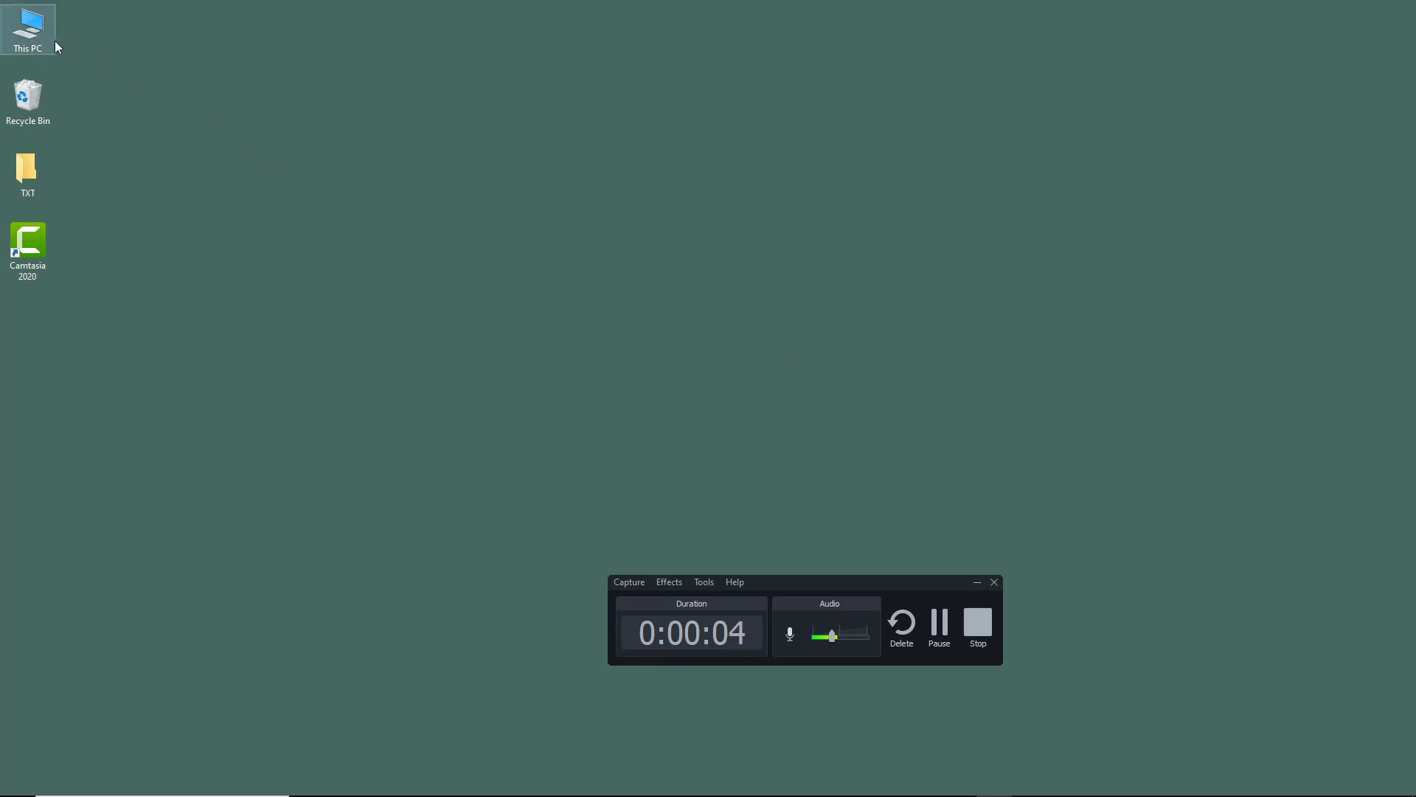
{"action": "left_click", "coordinate": [28, 27]}
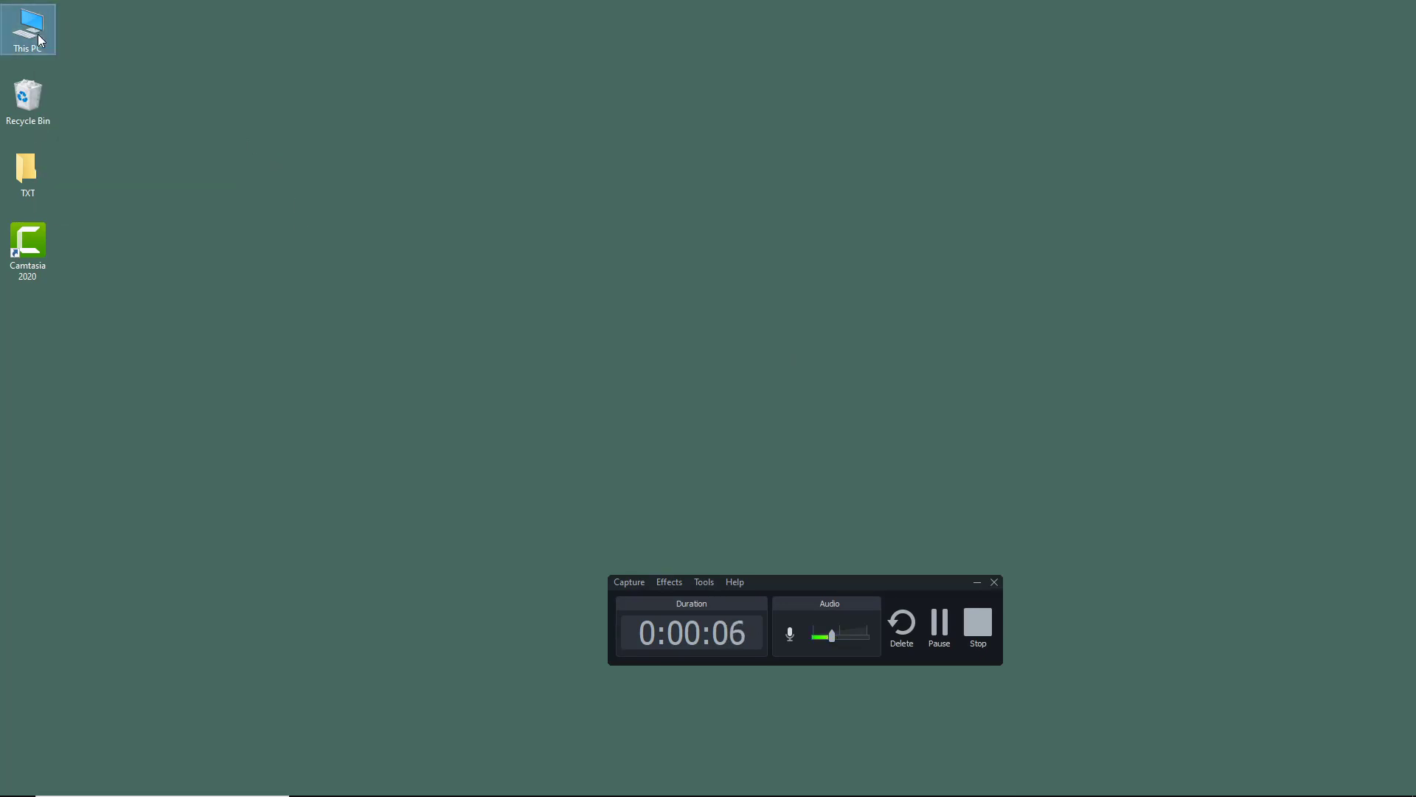
{"action": "left_click", "coordinate": [28, 174]}
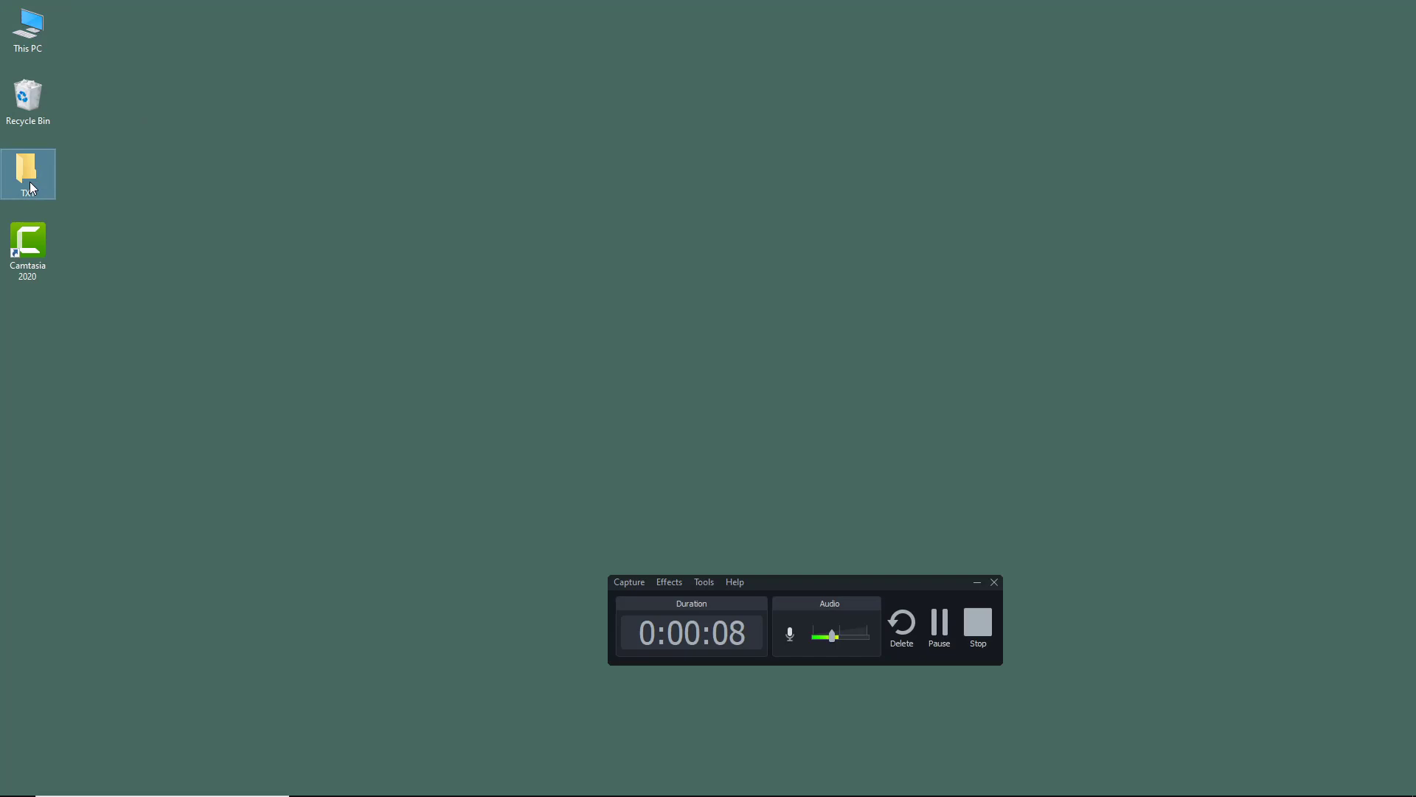
{"action": "left_click", "coordinate": [28, 246]}
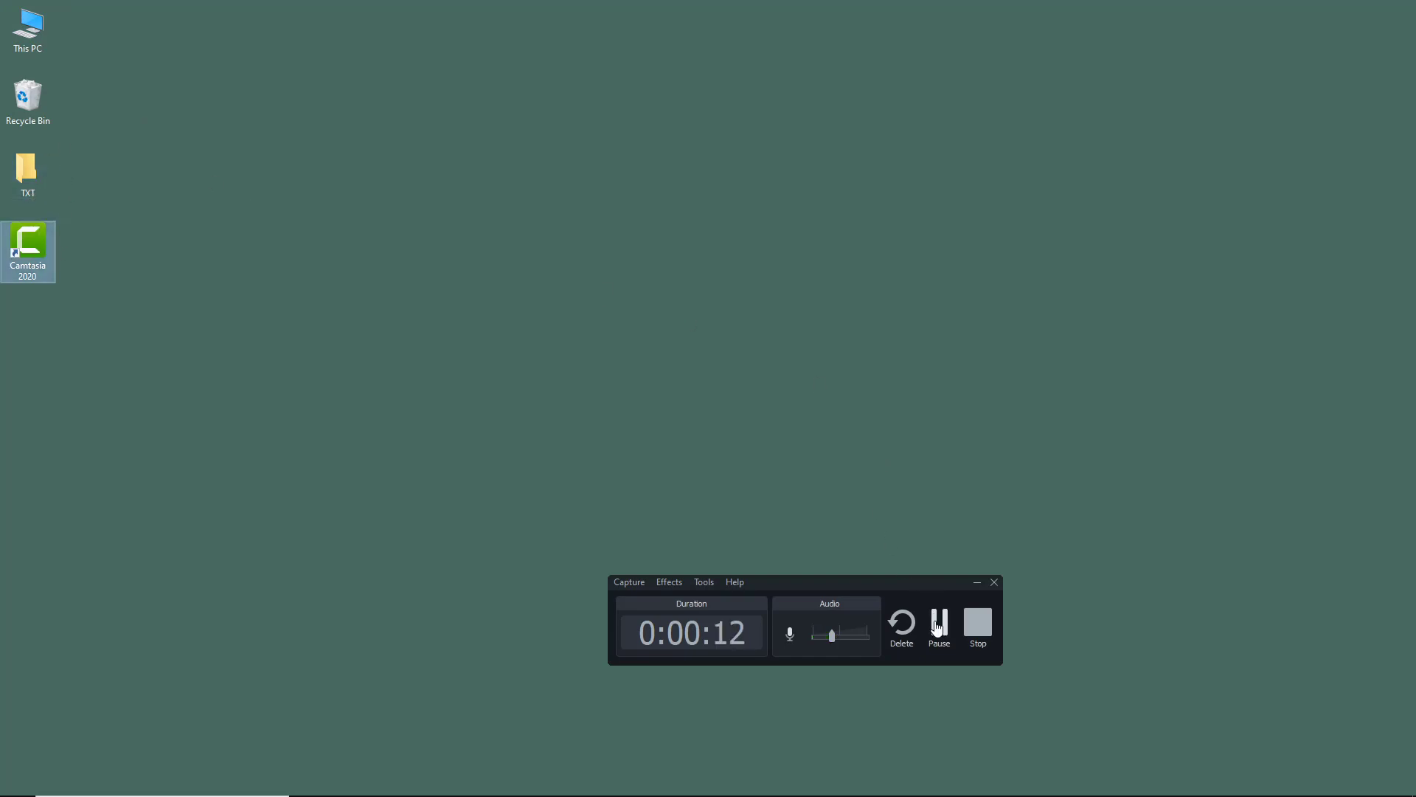
Pause the capture at 12 seconds, wait, then resume recording
{"action": "left_click", "coordinate": [939, 628]}
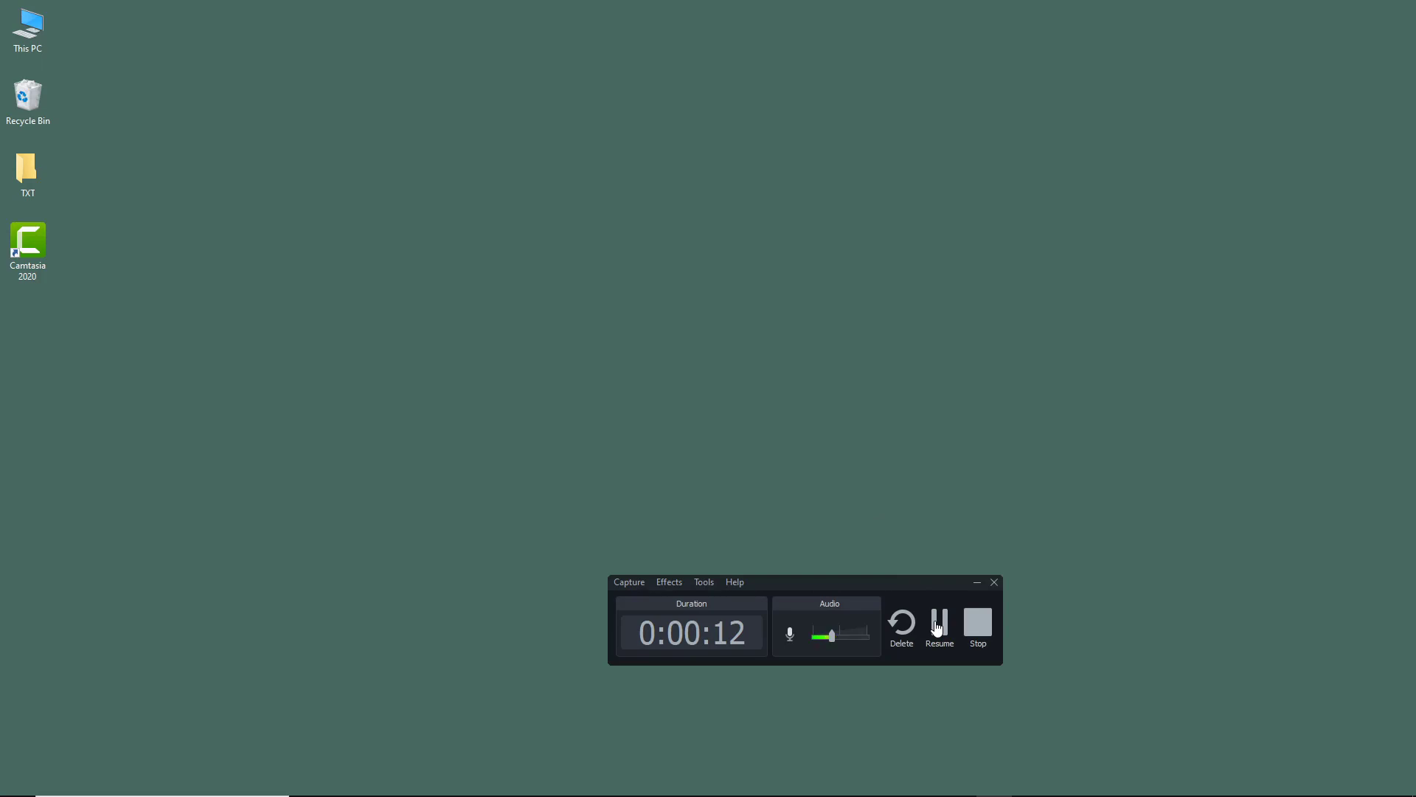
{"action": "left_click", "coordinate": [939, 623]}
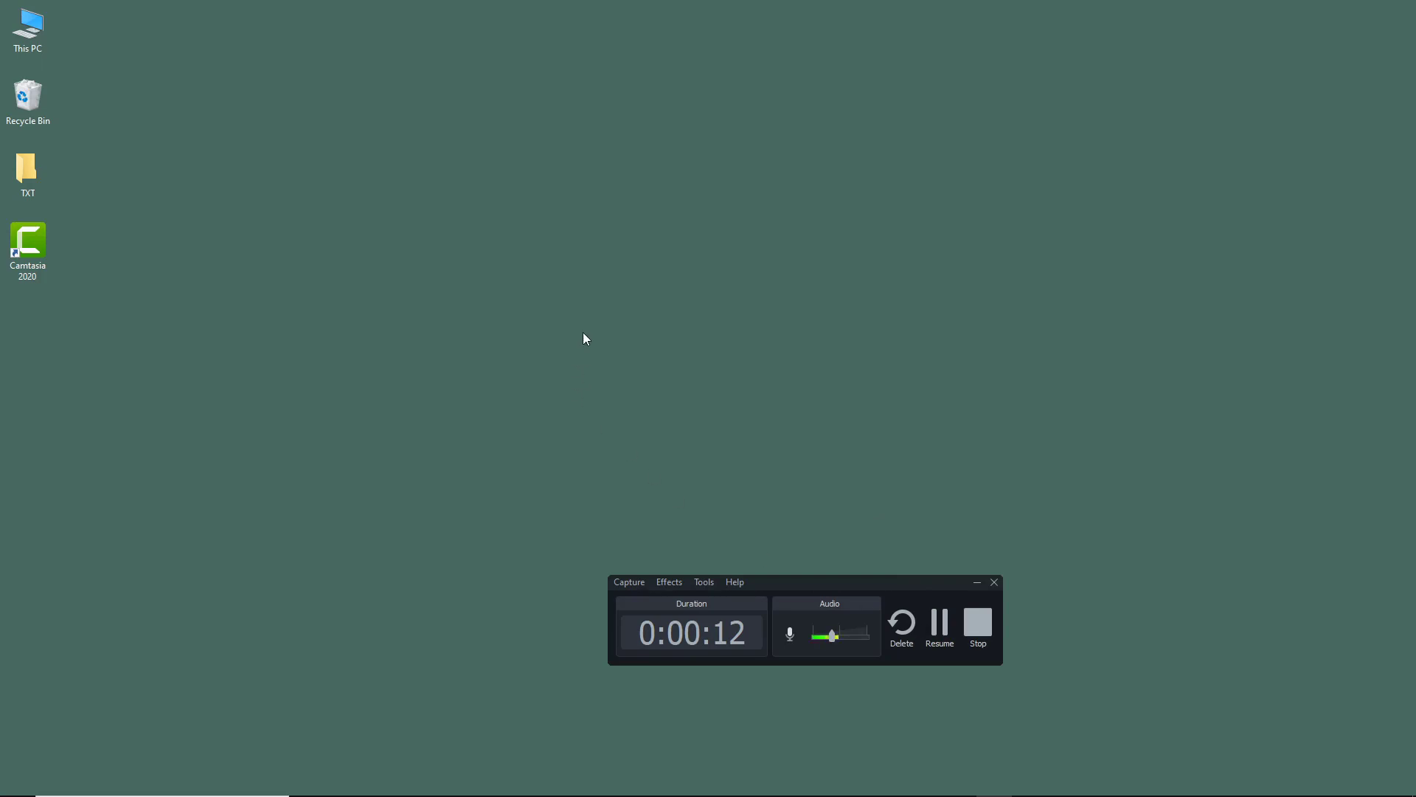
{"action": "mouse_move", "coordinate": [987, 536]}
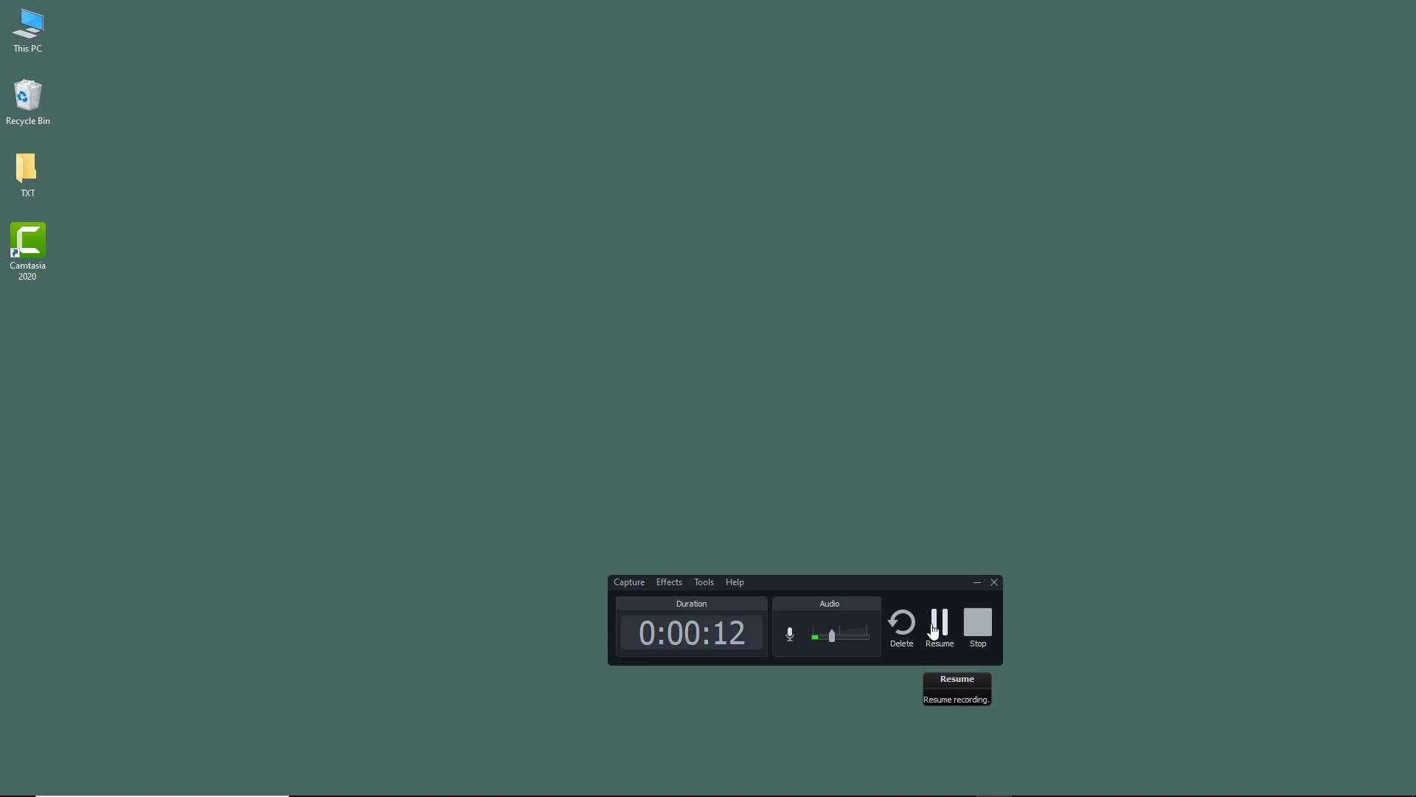
{"action": "left_click", "coordinate": [938, 628]}
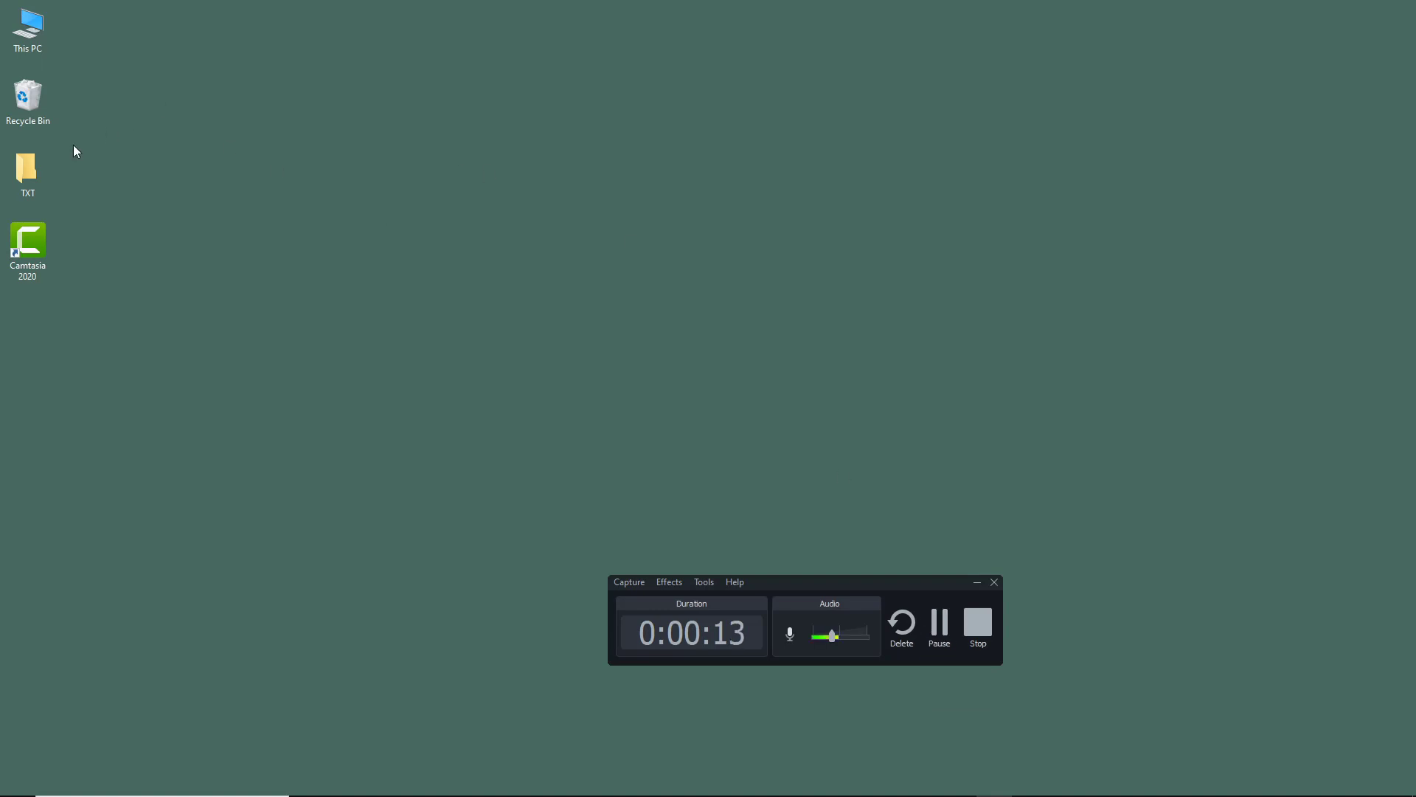
Empty the Recycle Bin and confirm permanently deleting the Editing Project folder
{"action": "left_click", "coordinate": [28, 95]}
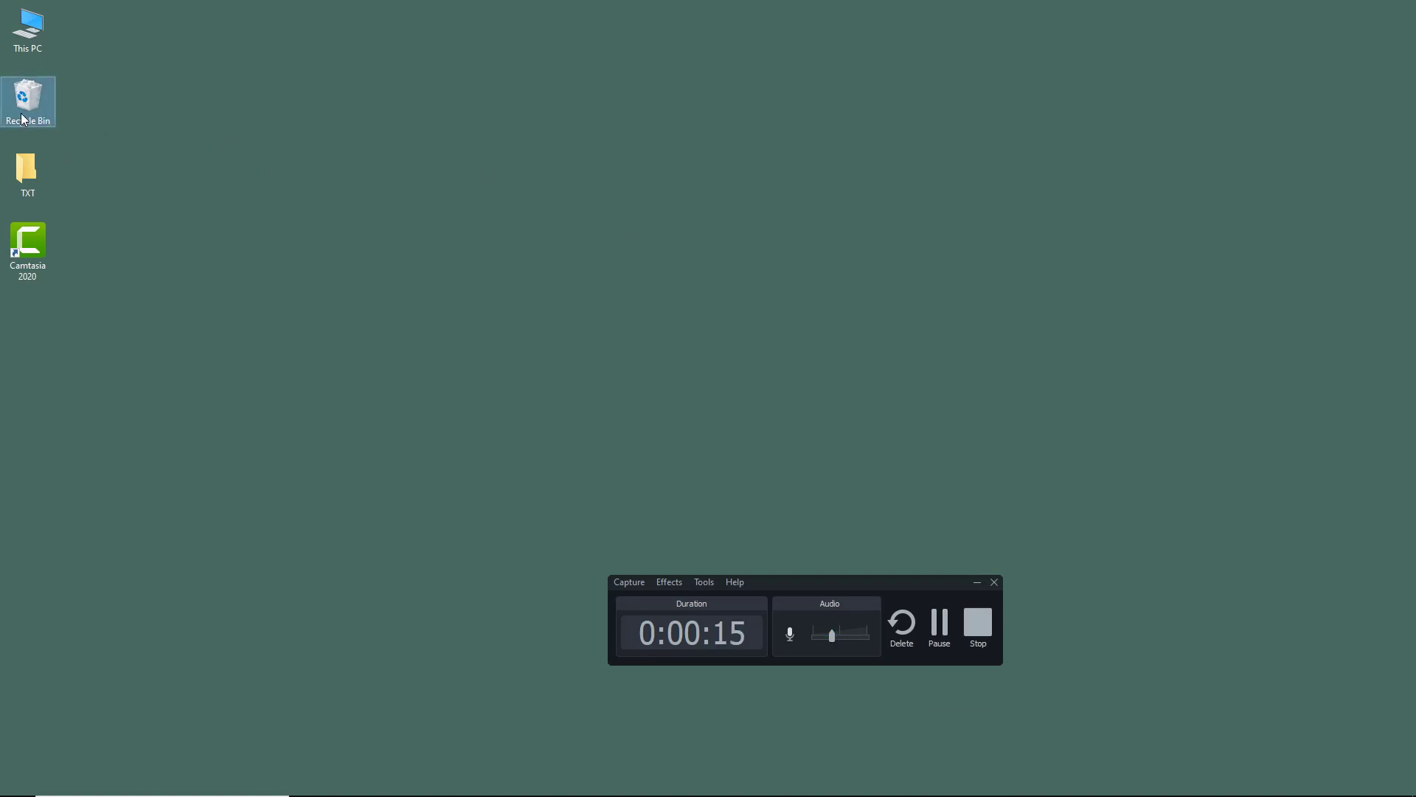
{"action": "right_click", "coordinate": [27, 101]}
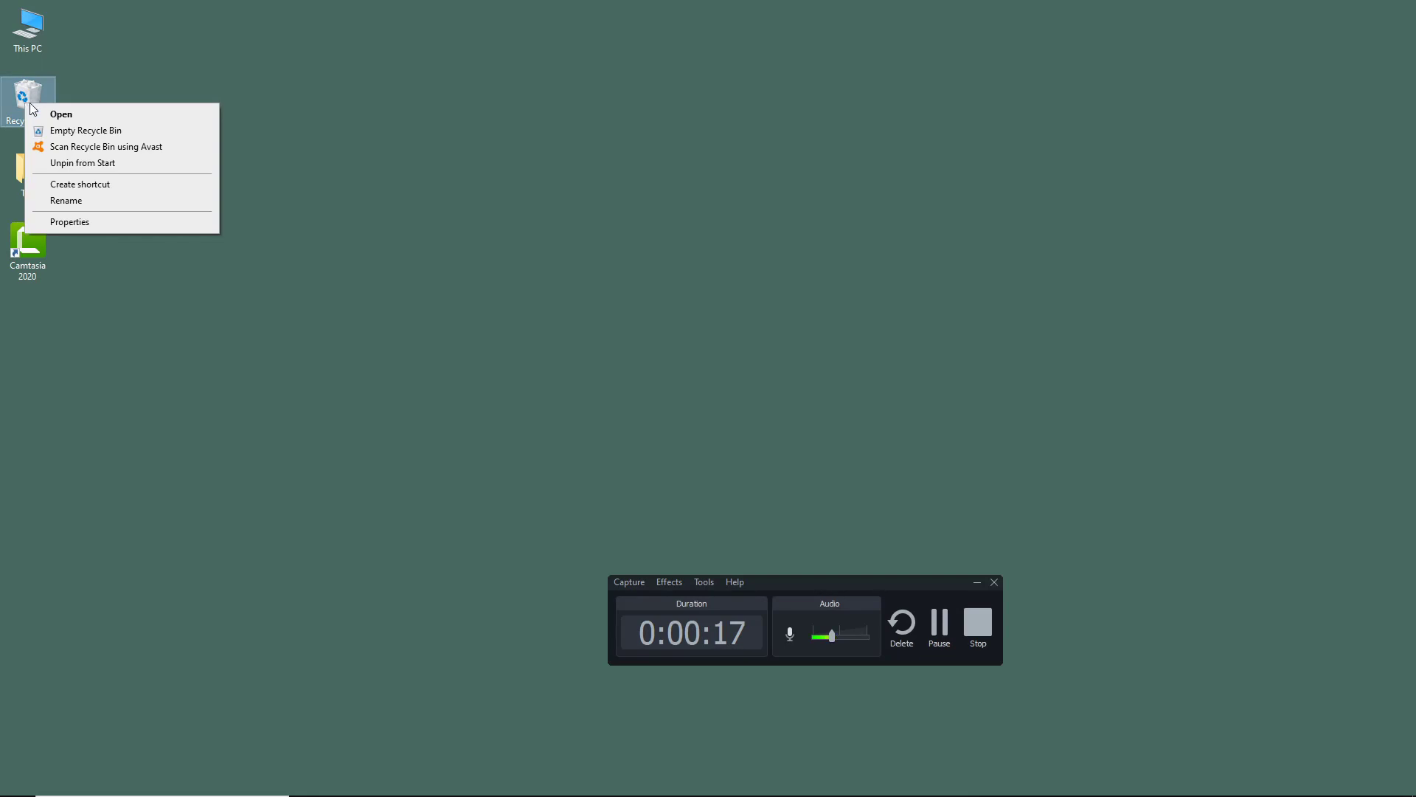
{"action": "left_click", "coordinate": [85, 130]}
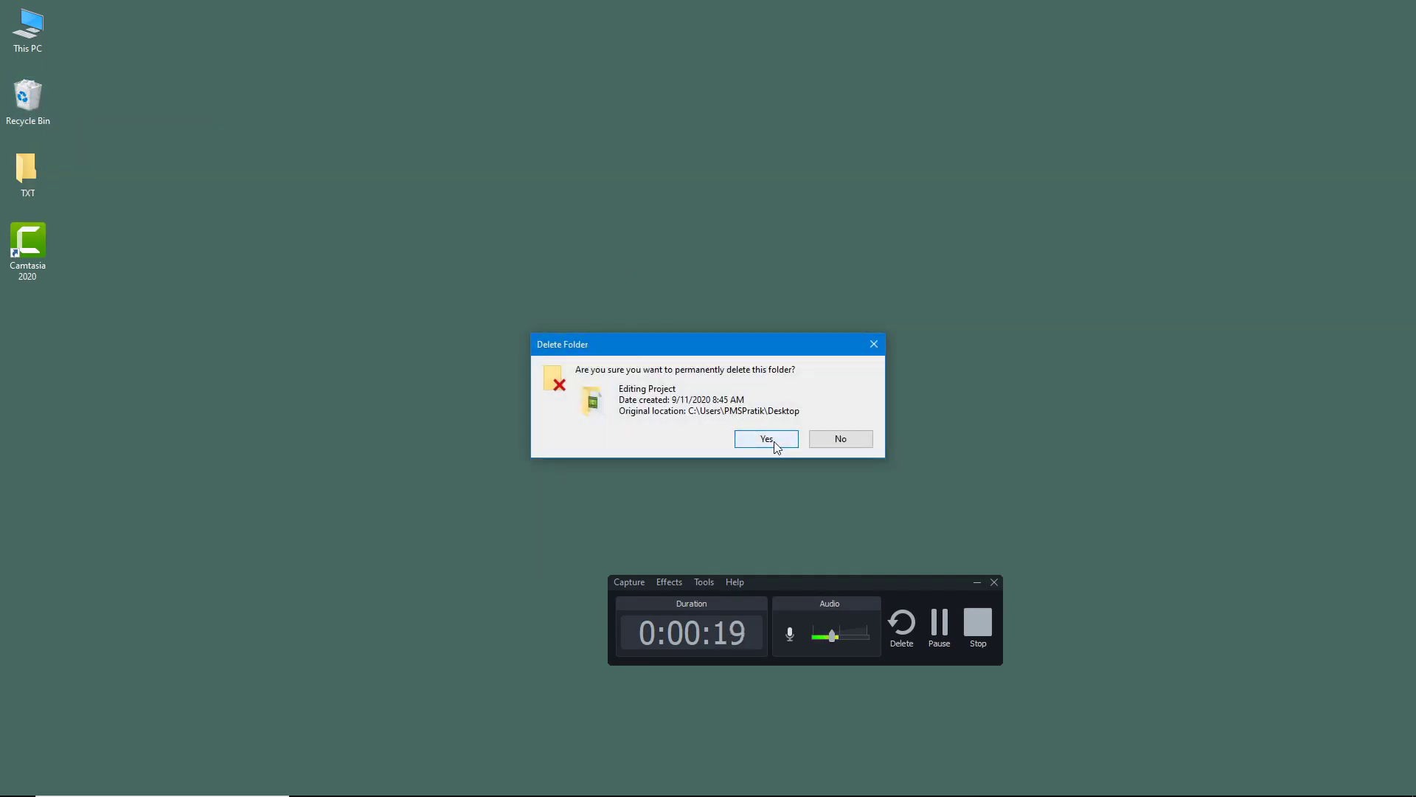
{"action": "left_click", "coordinate": [765, 438]}
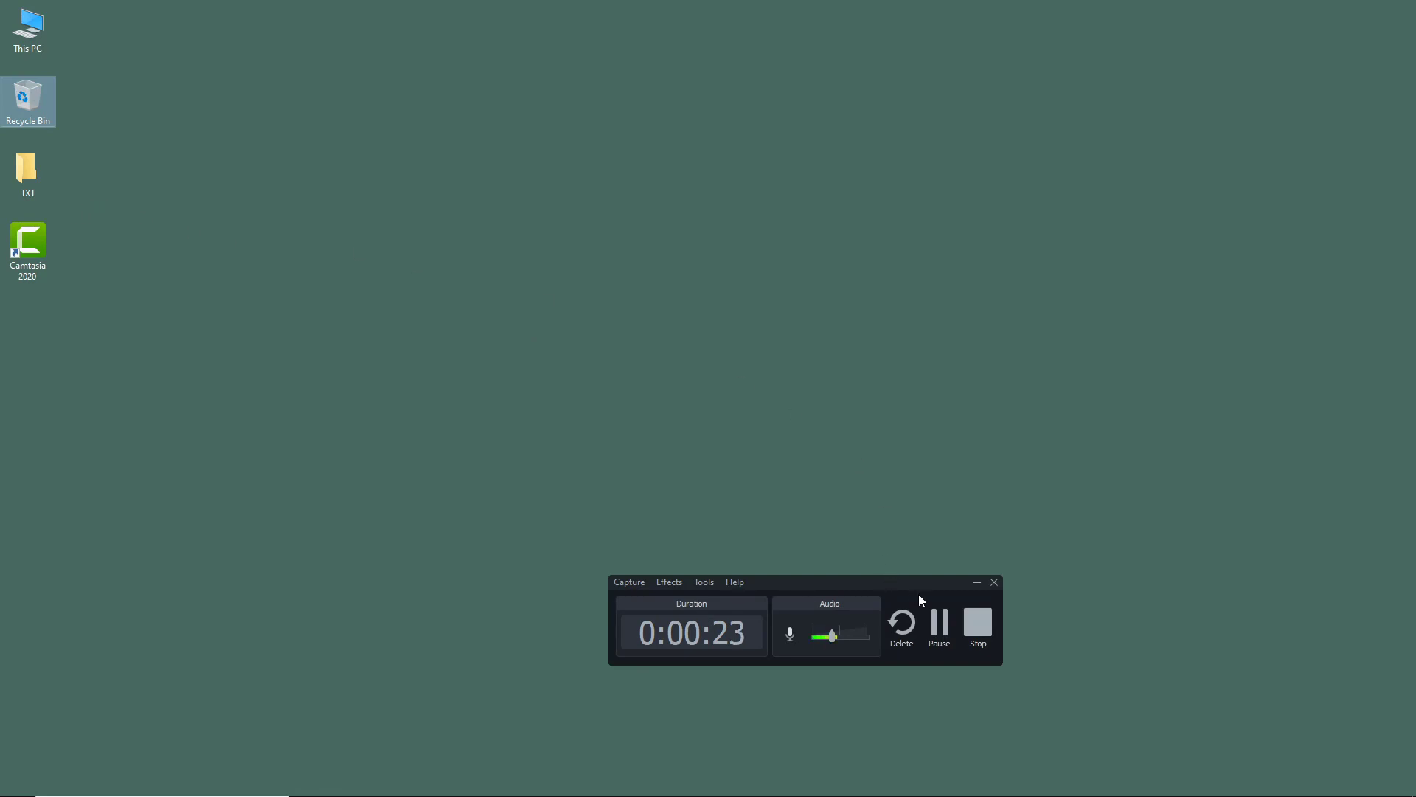
Pause the capture at 24 seconds, then resume recording
{"action": "left_click", "coordinate": [938, 628]}
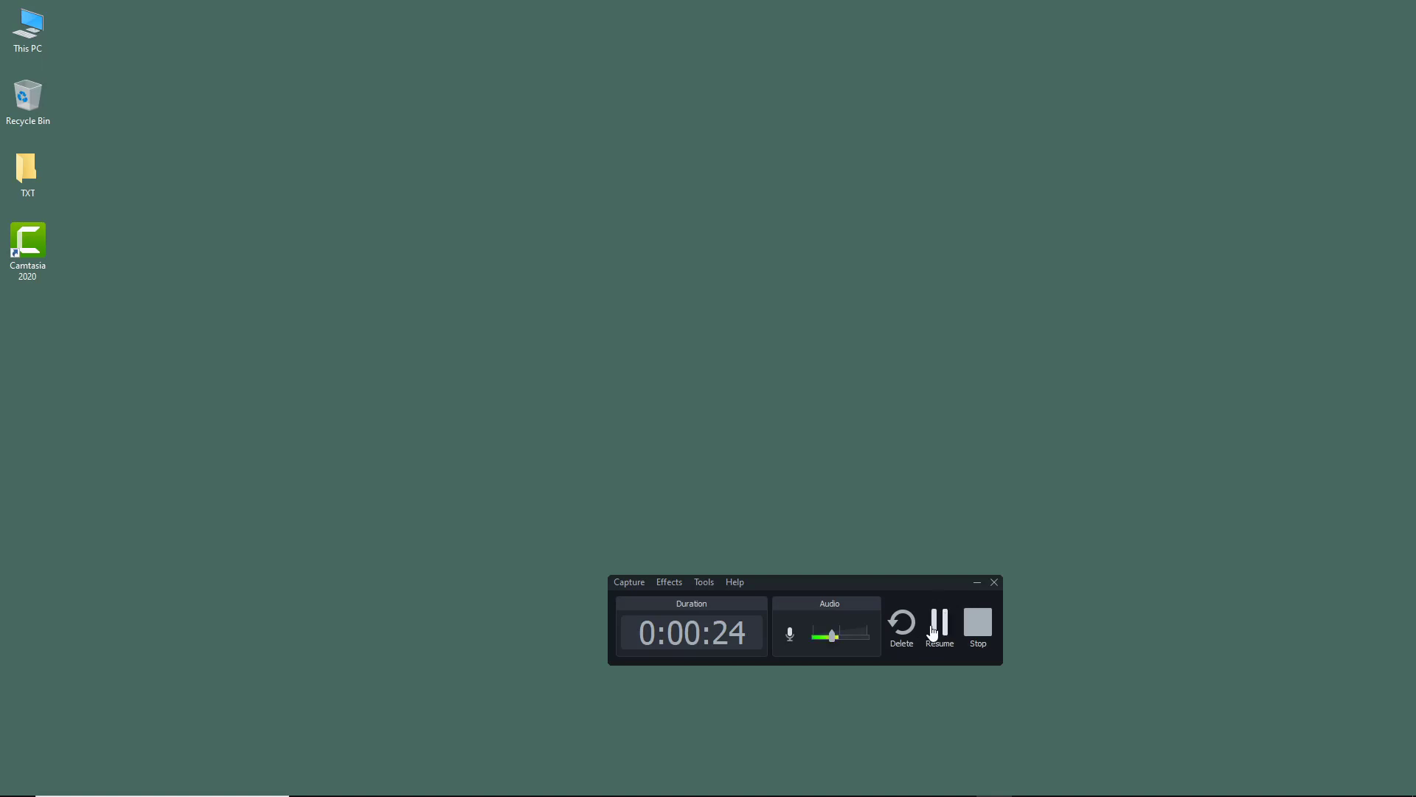
{"action": "mouse_move", "coordinate": [939, 628]}
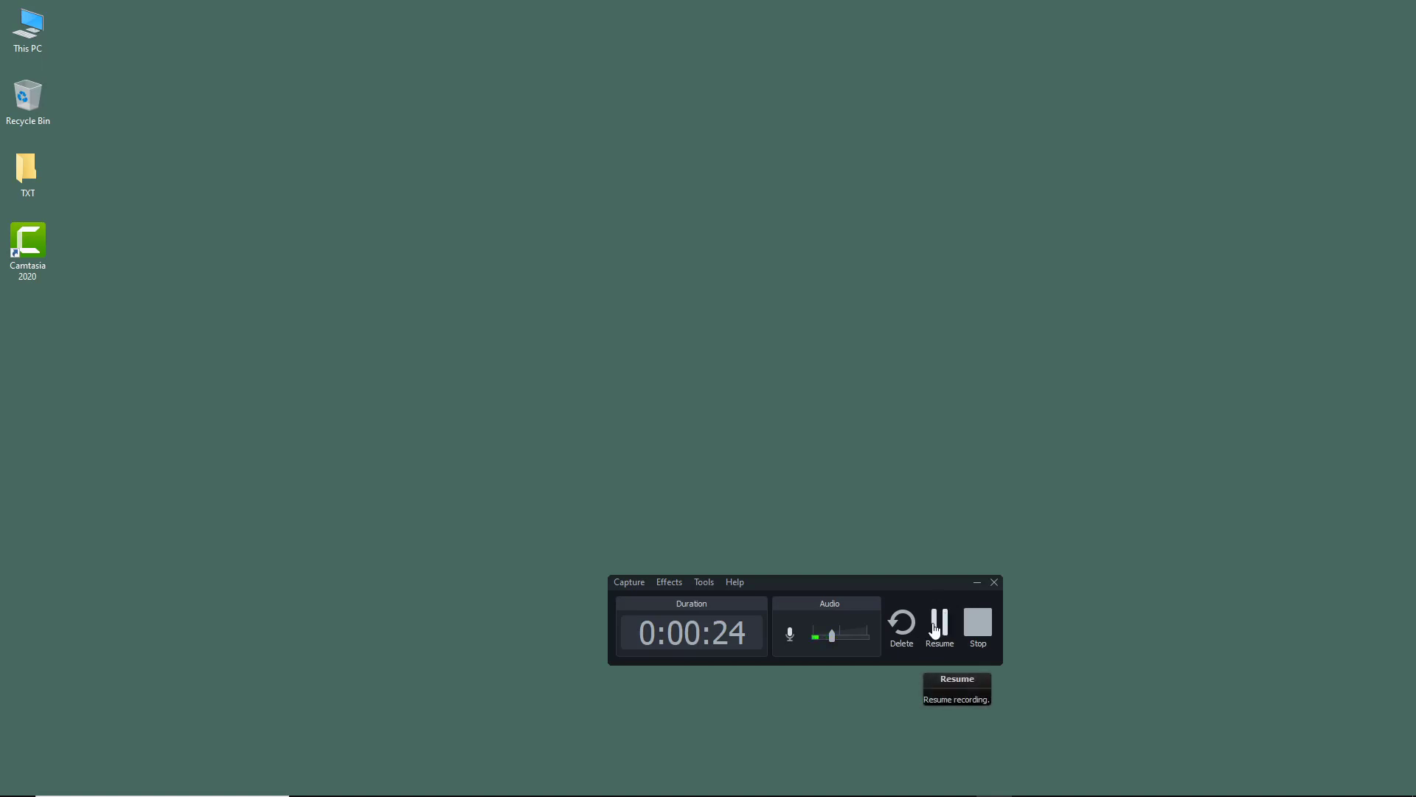
{"action": "left_click", "coordinate": [939, 628]}
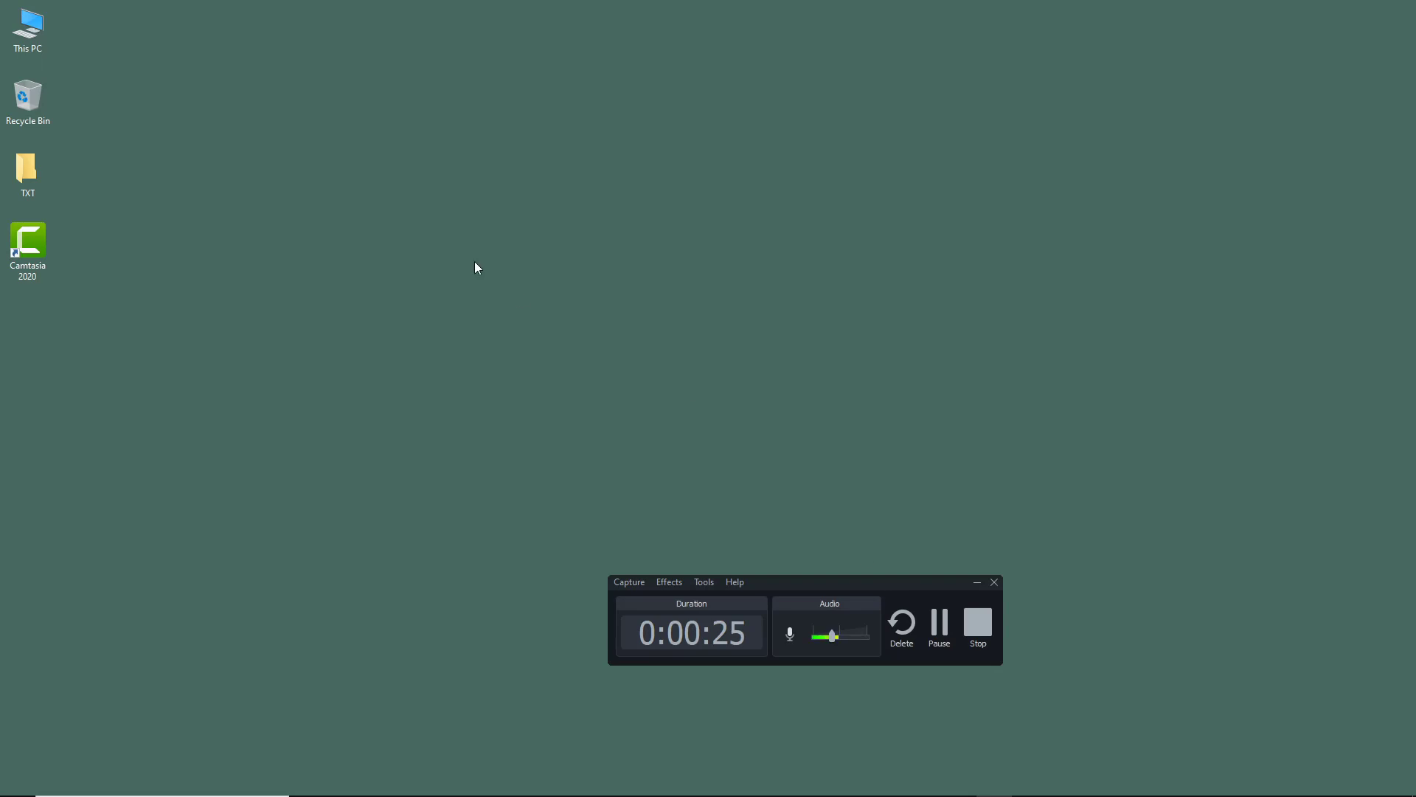
{"action": "mouse_move", "coordinate": [311, 77]}
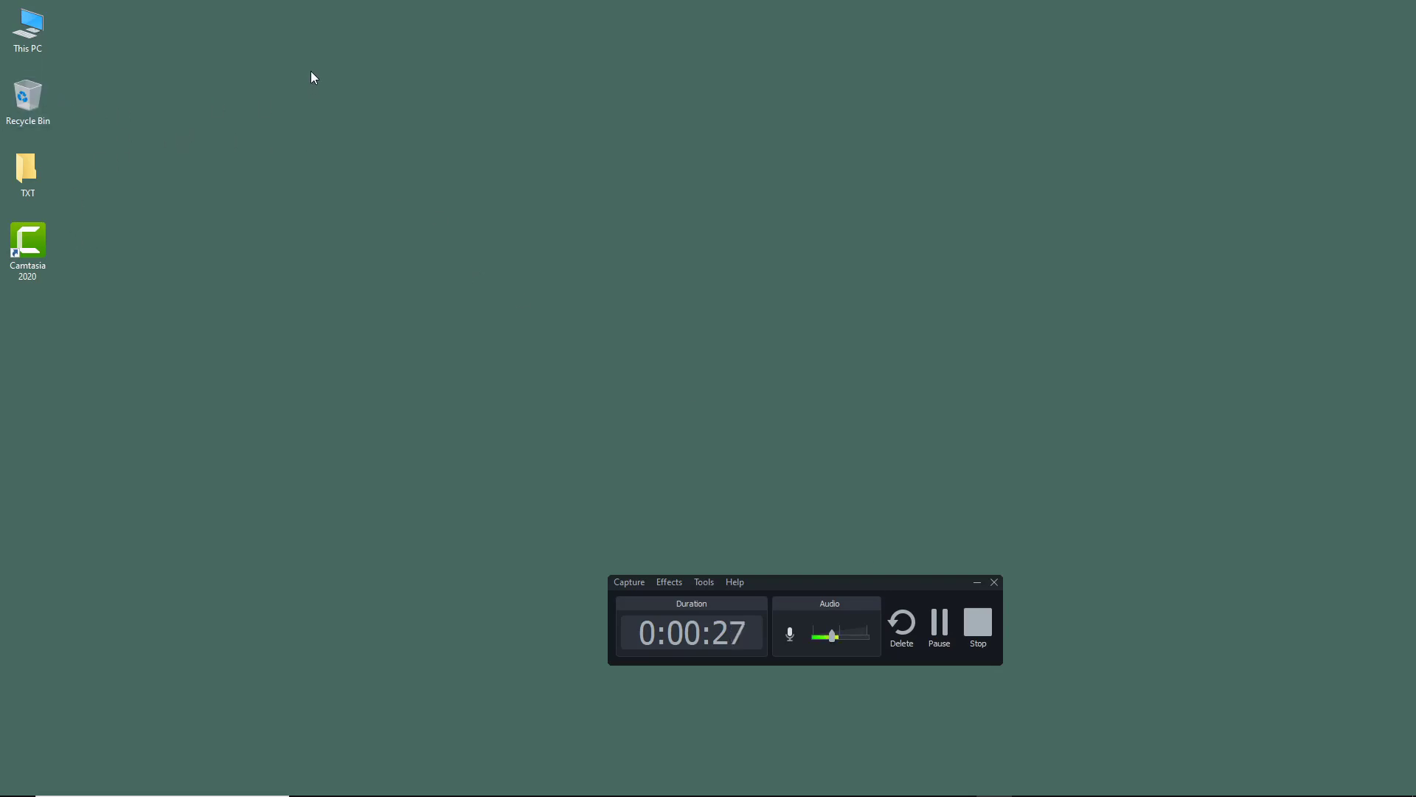
{"action": "mouse_move", "coordinate": [72, 98]}
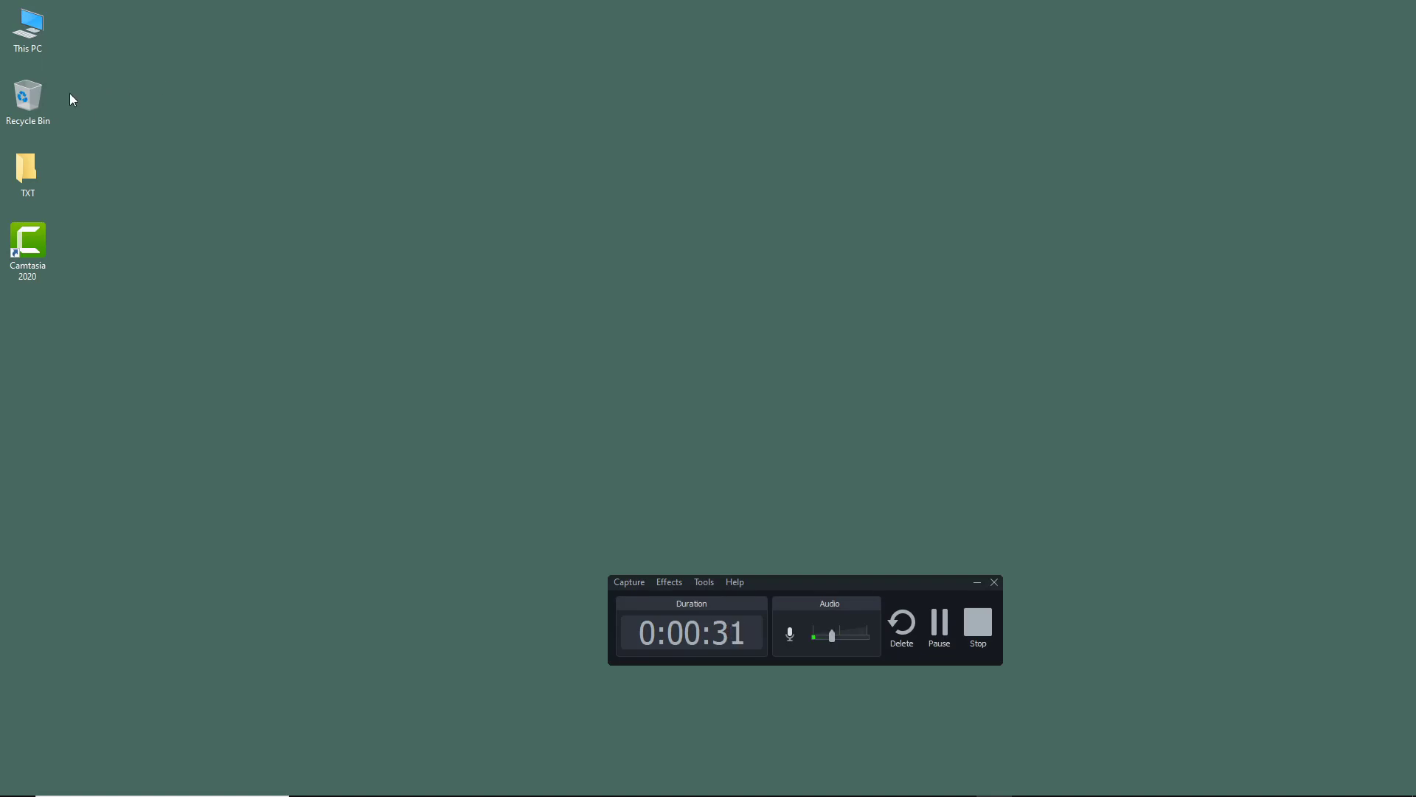
{"action": "mouse_move", "coordinate": [57, 137]}
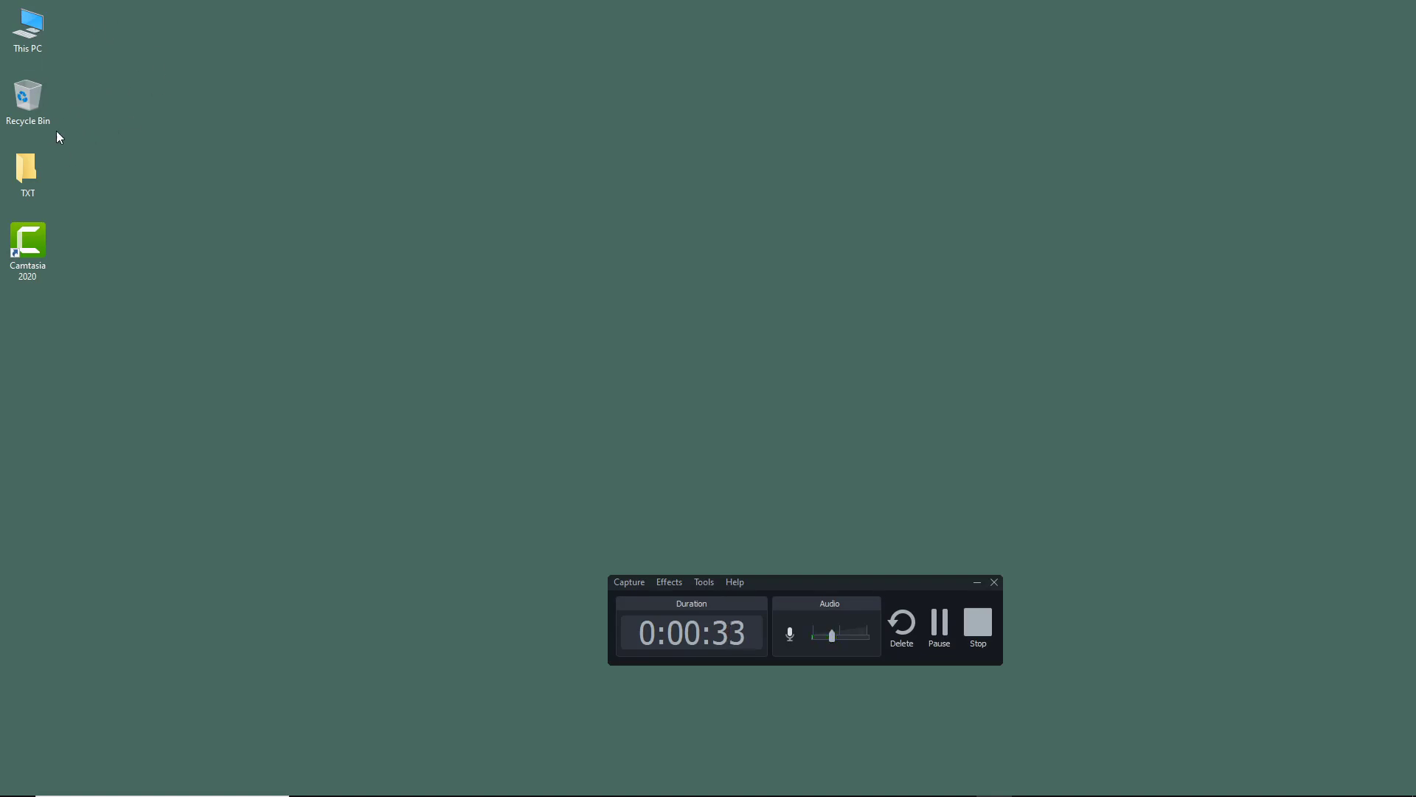
{"action": "mouse_move", "coordinate": [805, 346]}
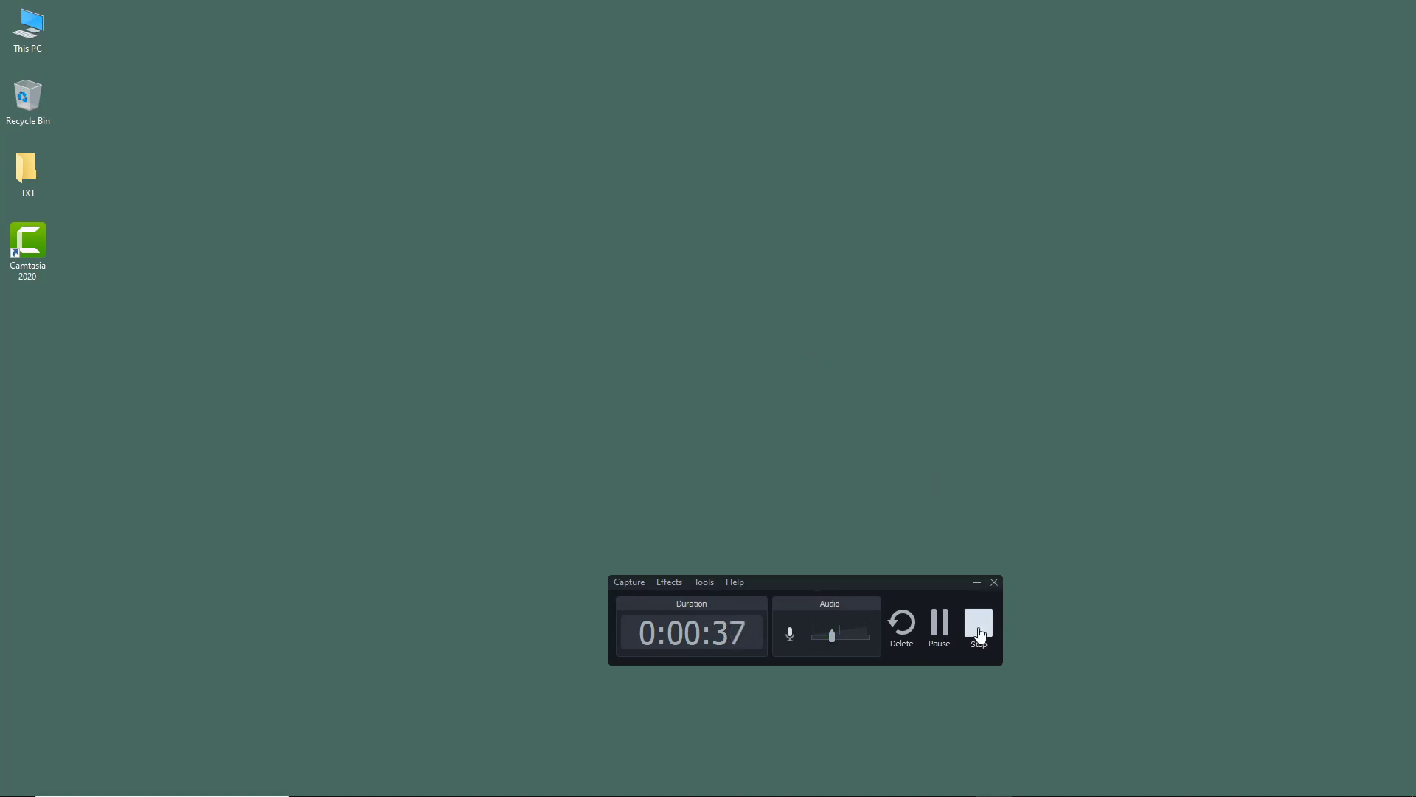
Stop recording at 37 seconds and preview the imported Camtasia_001 clip
{"action": "left_click", "coordinate": [978, 623]}
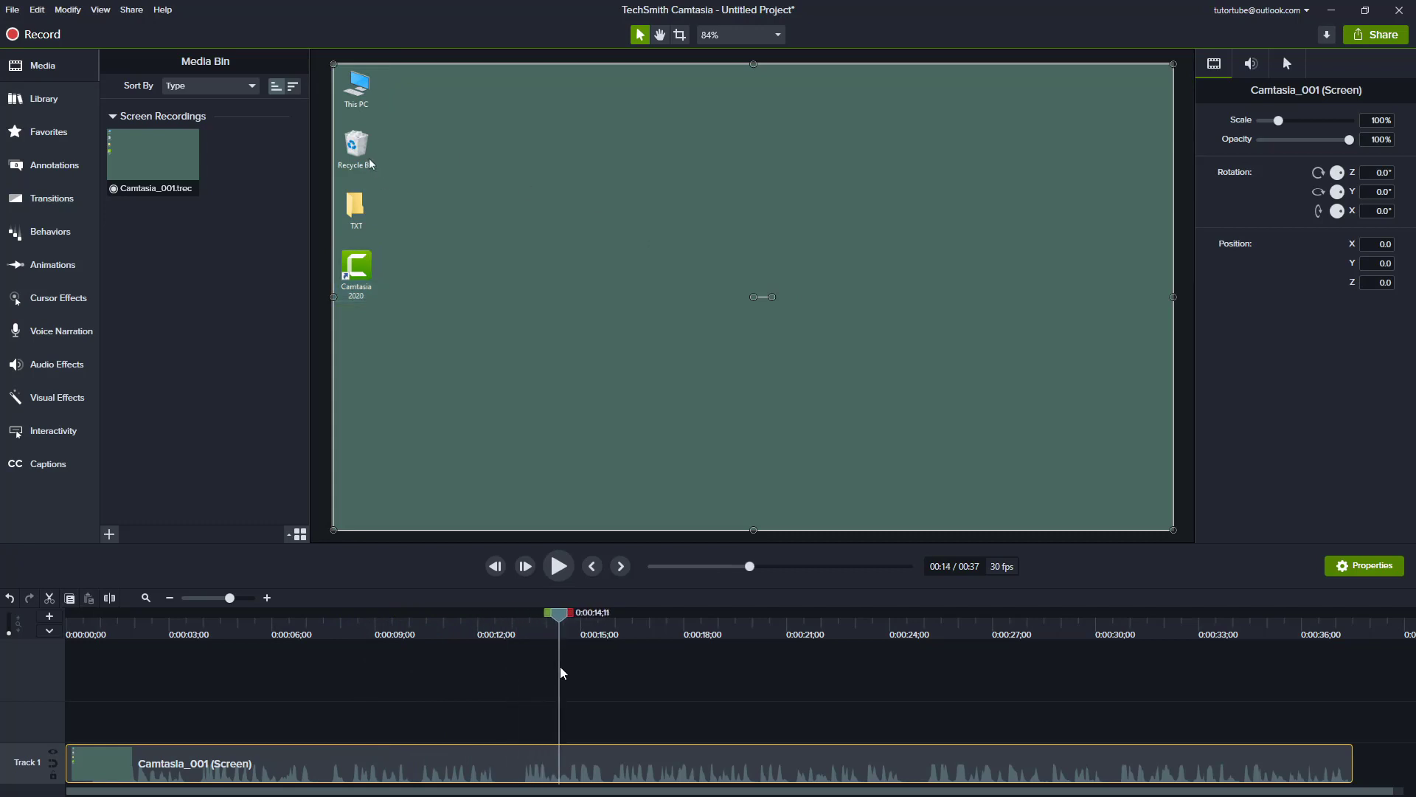
{"action": "right_click", "coordinate": [356, 144]}
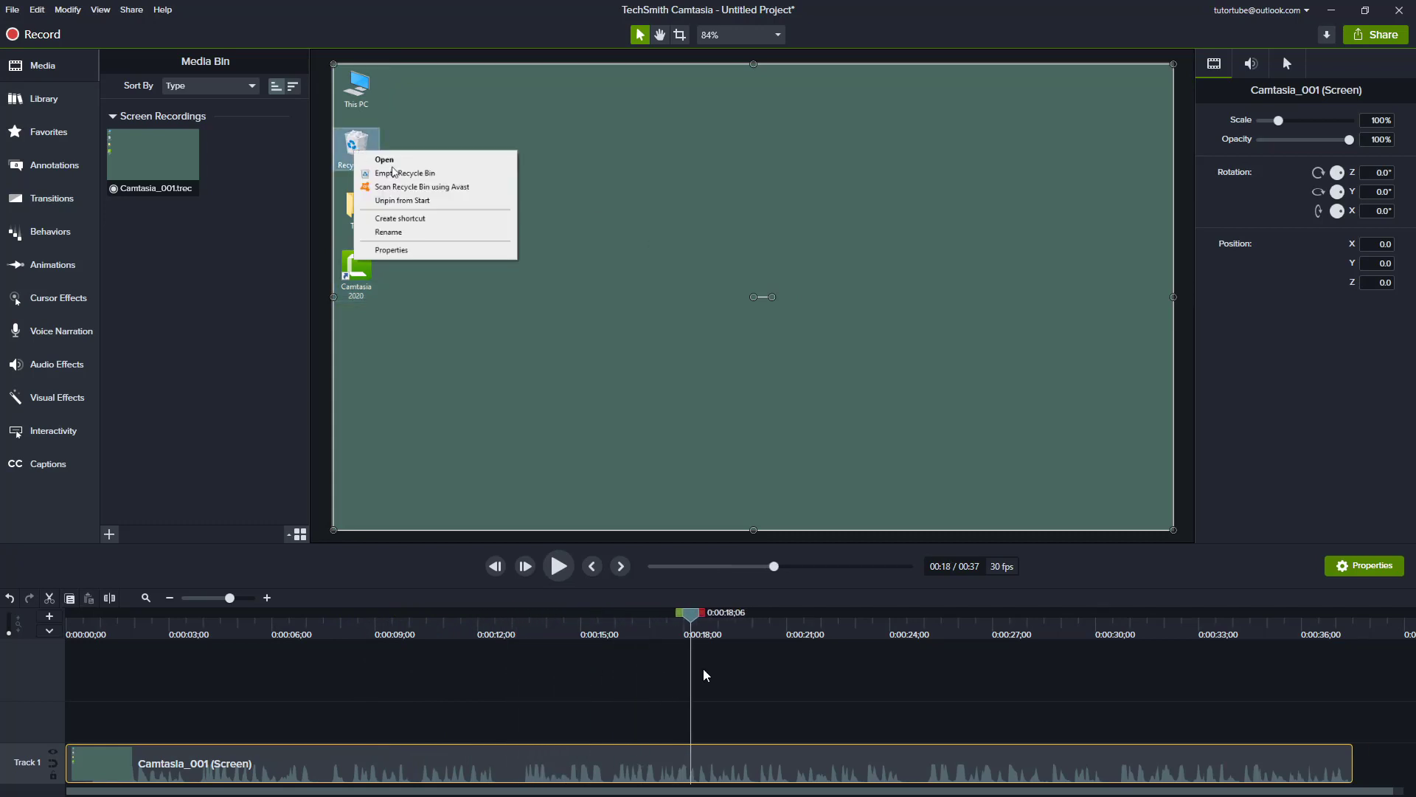